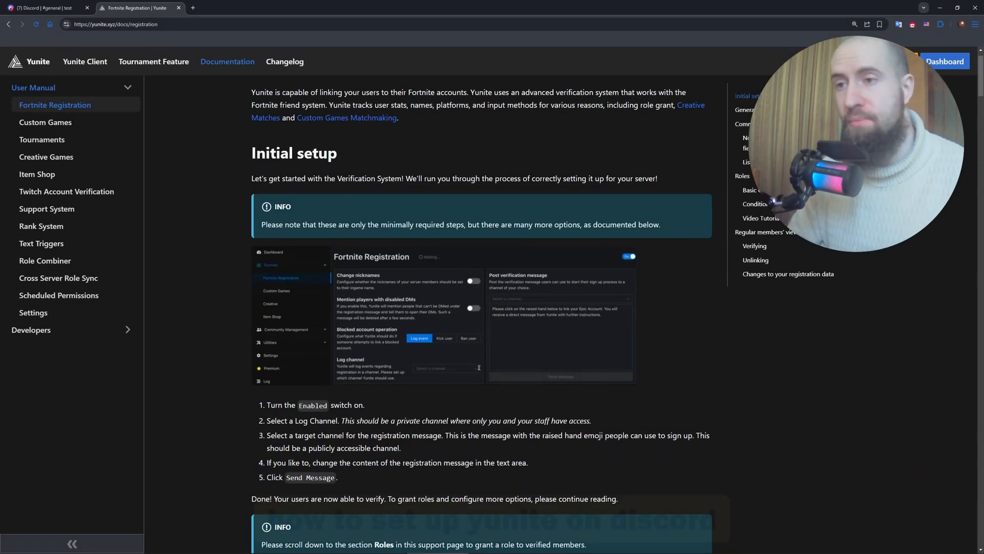
Step: Go from the Yunite docs to the dash.yunite.xyz server selection page
type("log")
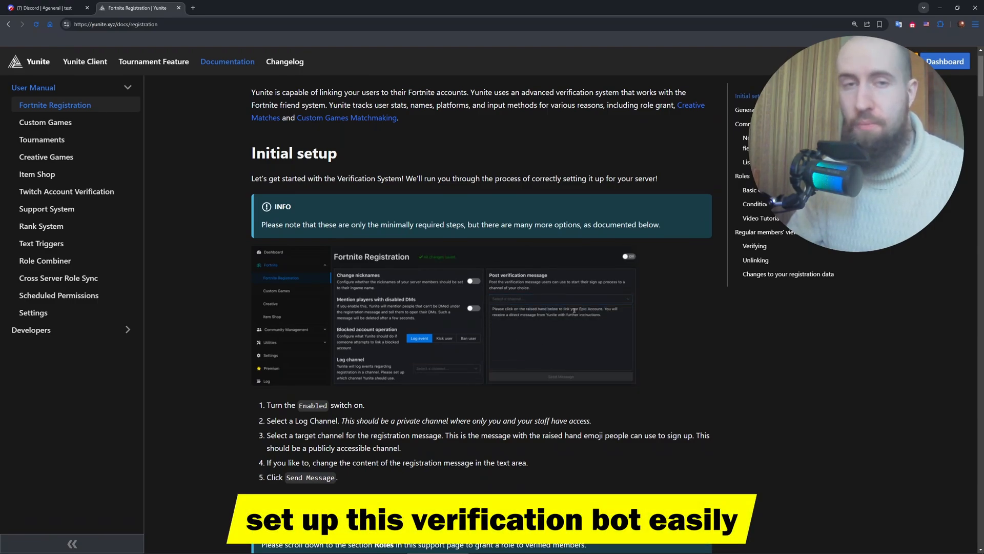
left_click(628, 257)
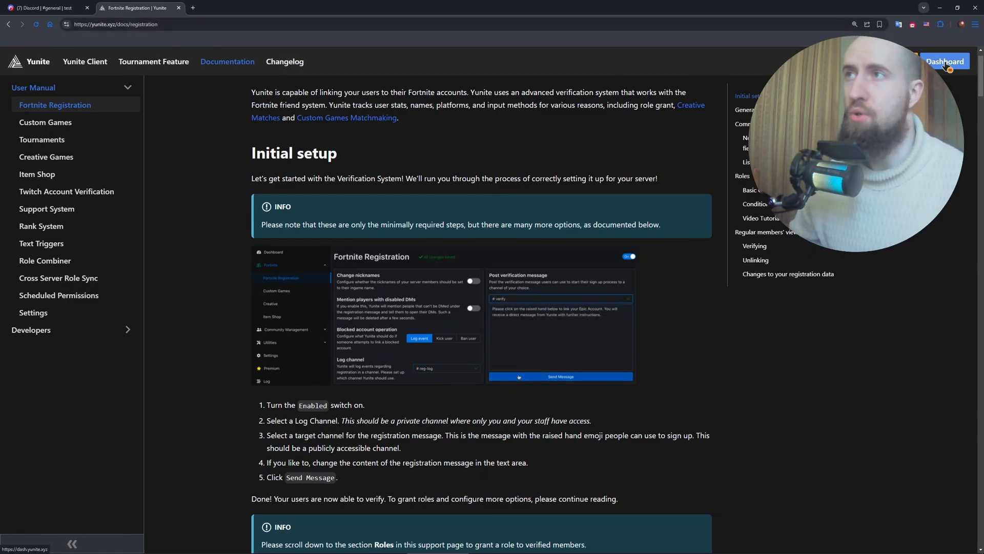
left_click(944, 62)
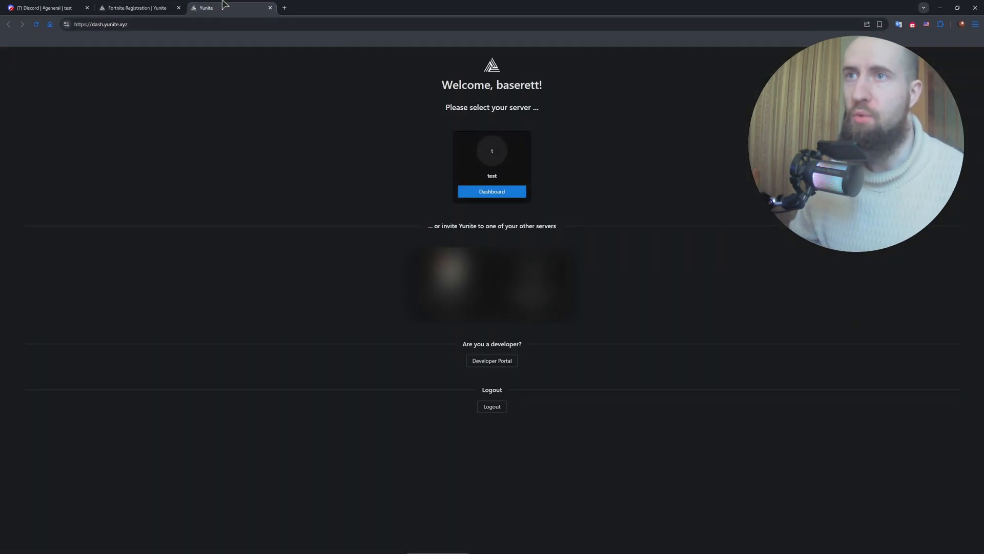
mouse_move(342, 138)
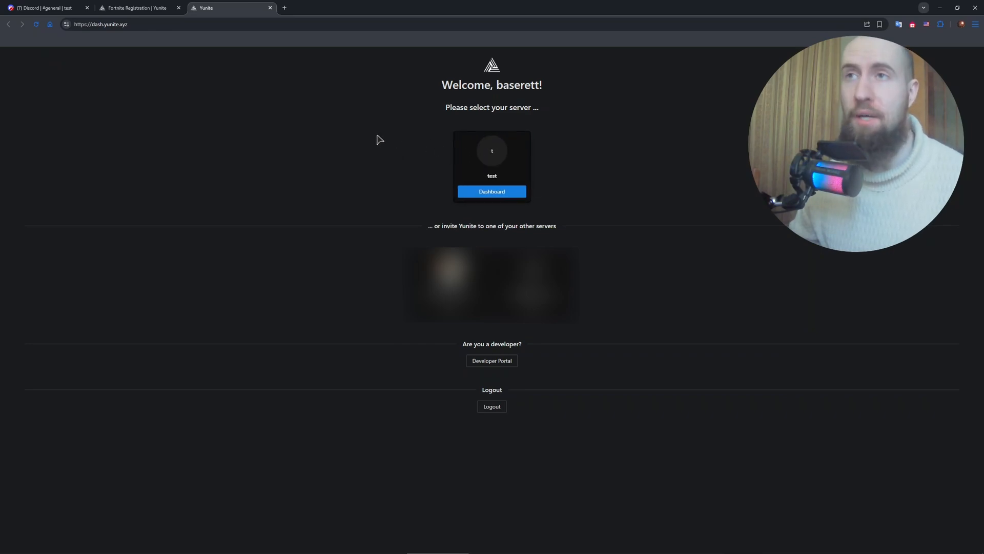
Step: Add the Yunite app from its profile to the test server and authorize Administrator permissions
left_click(44, 8)
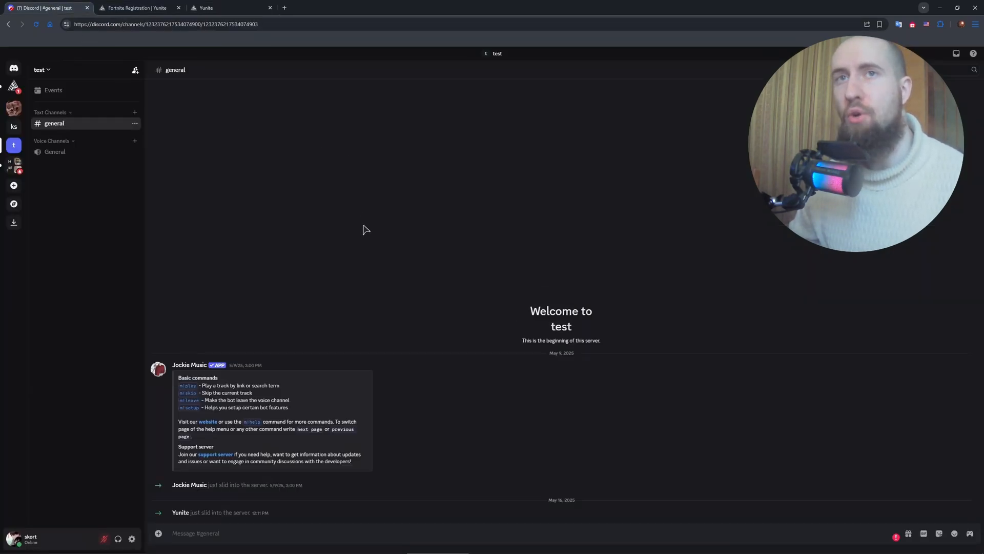
mouse_move(192, 520)
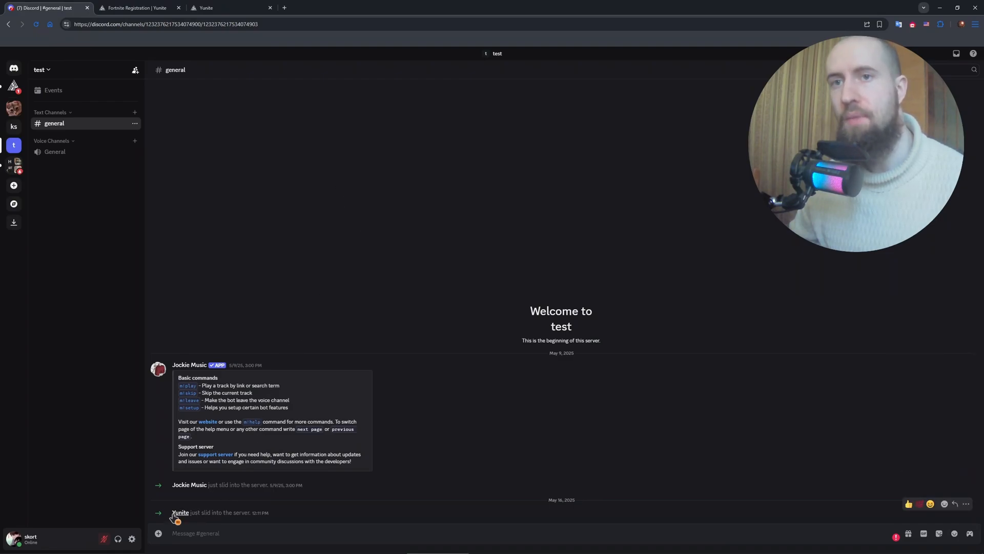
left_click(180, 513)
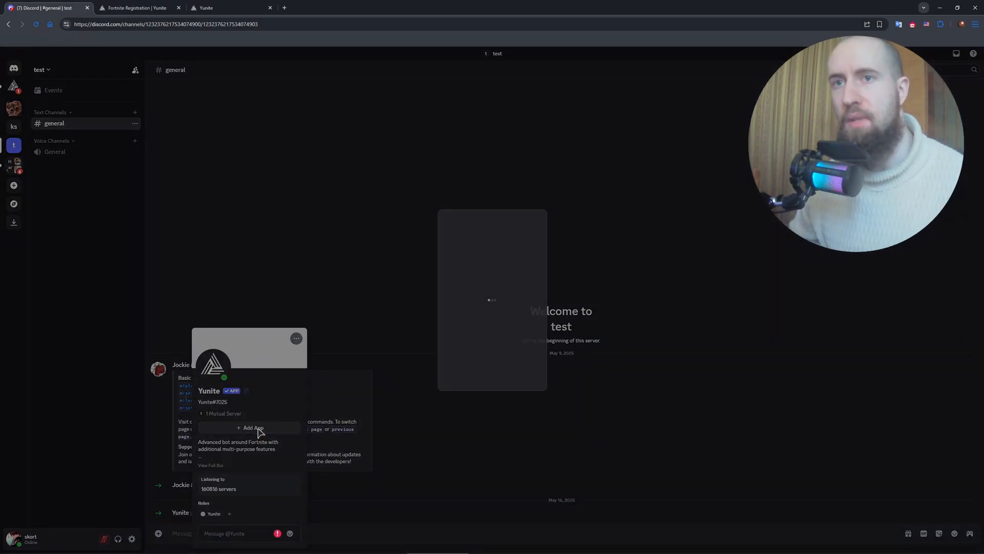
left_click(252, 427)
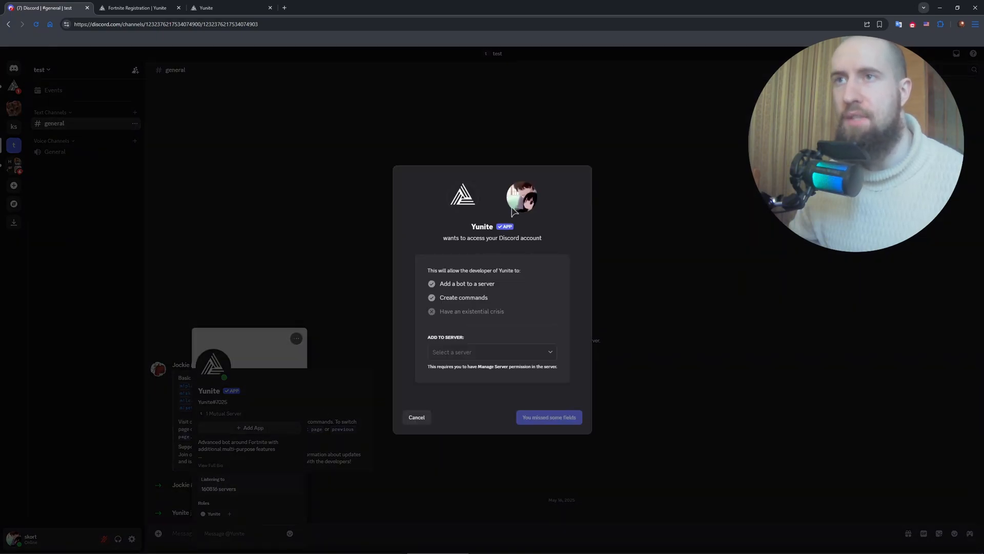
left_click(491, 351)
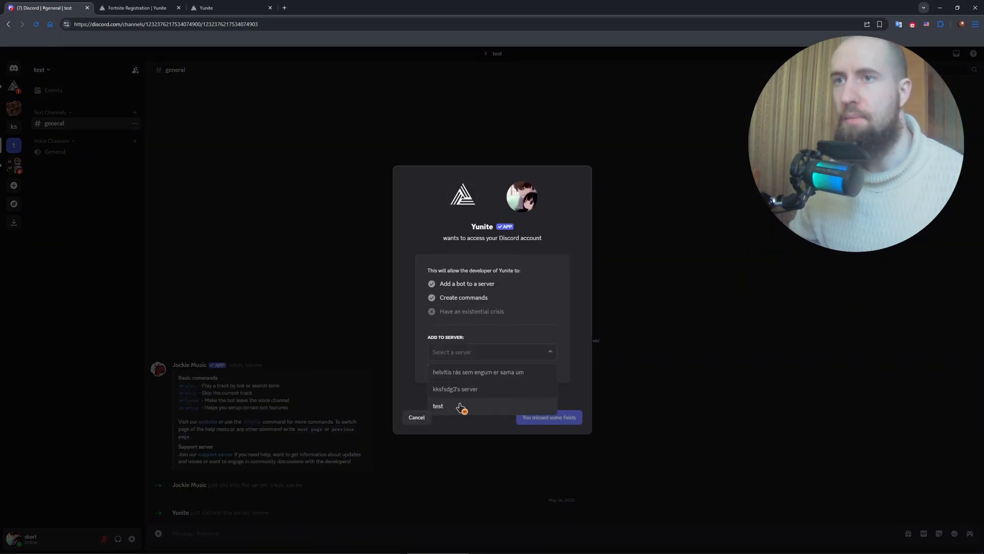
left_click(438, 406)
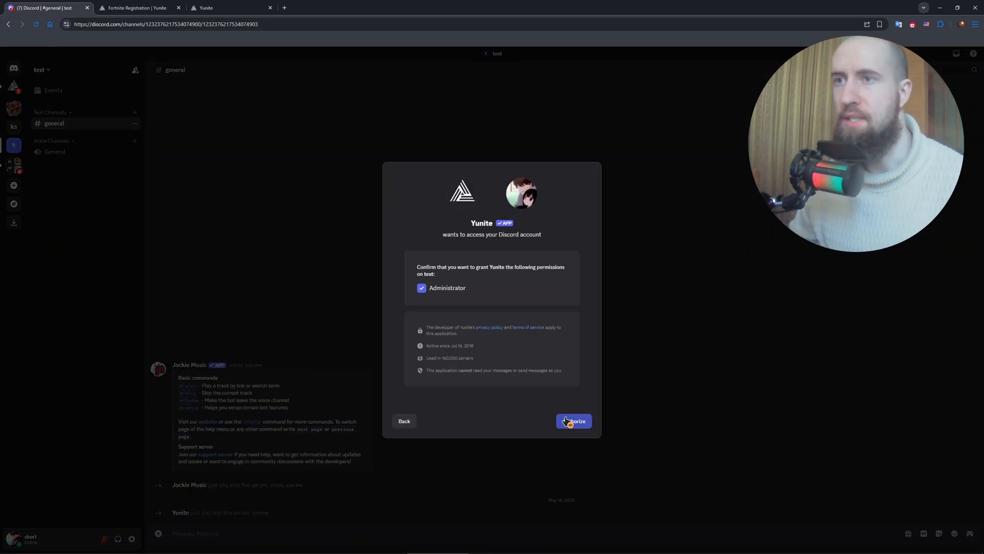
left_click(572, 421)
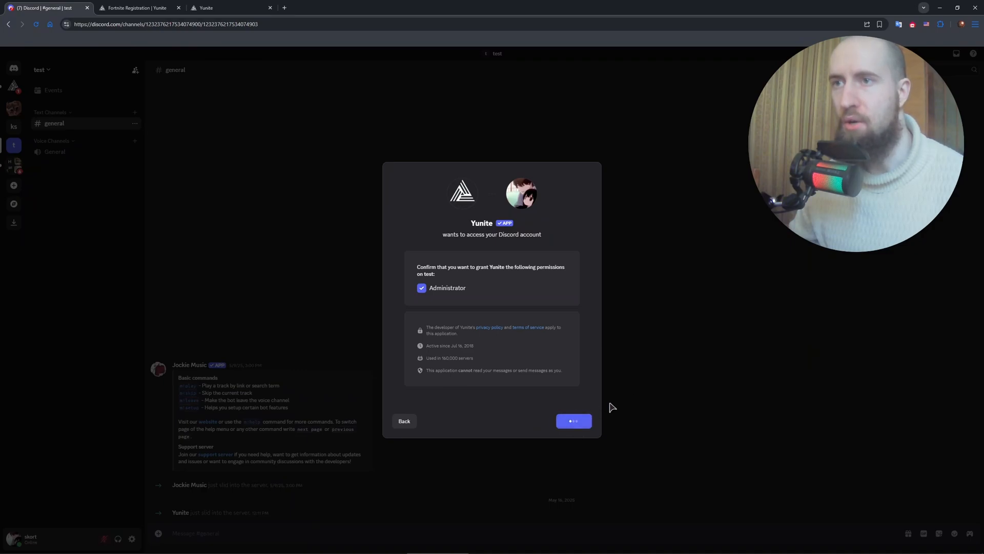
Step: Dismiss the Support Server prompt with Maybe later to view the test server dashboard
left_click(573, 420)
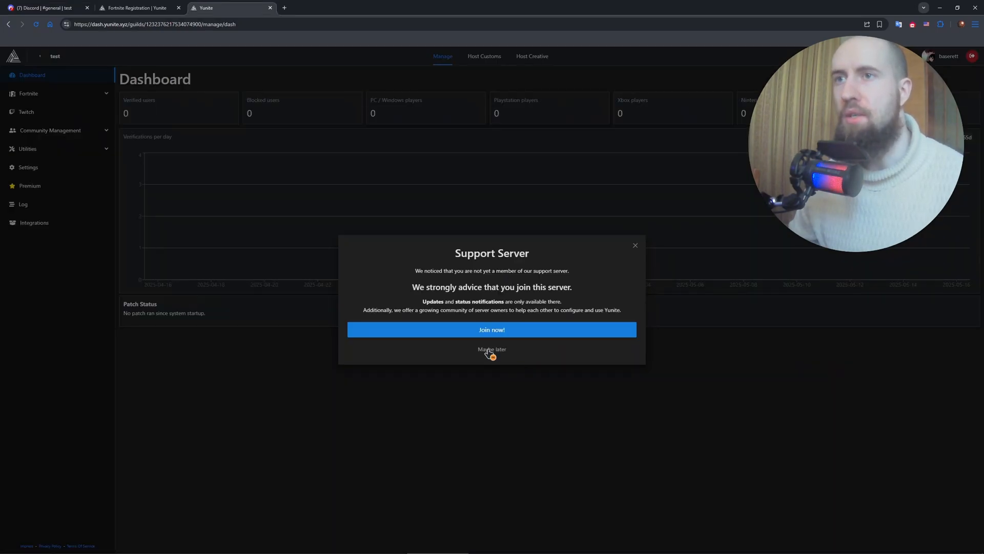
left_click(491, 350)
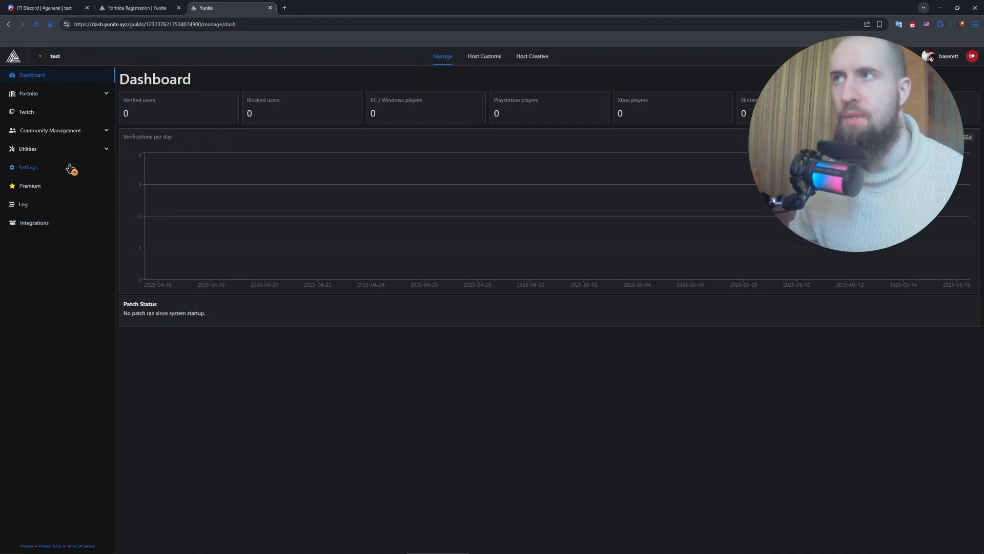
mouse_move(78, 151)
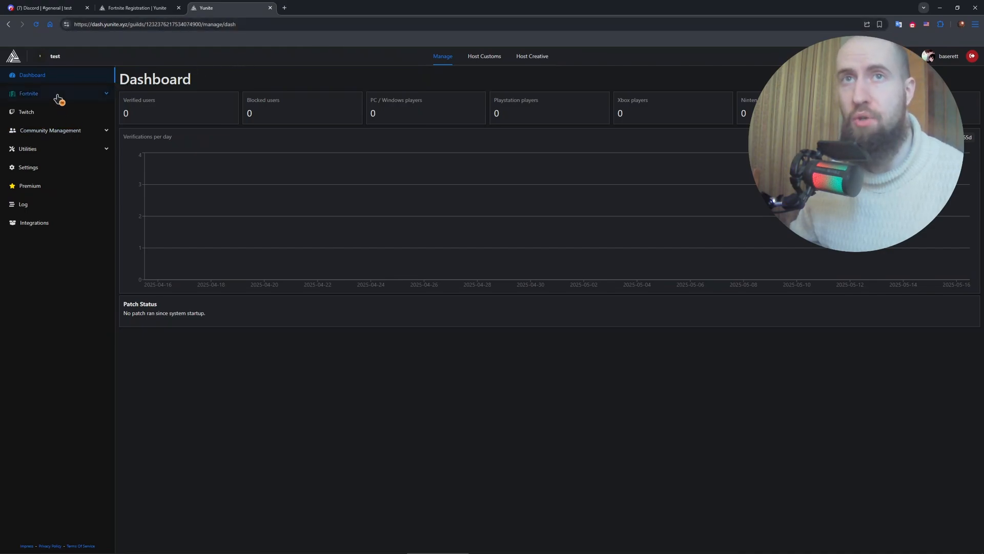
Step: In Fortnite Registration settings, set #general as the log channel
left_click(29, 93)
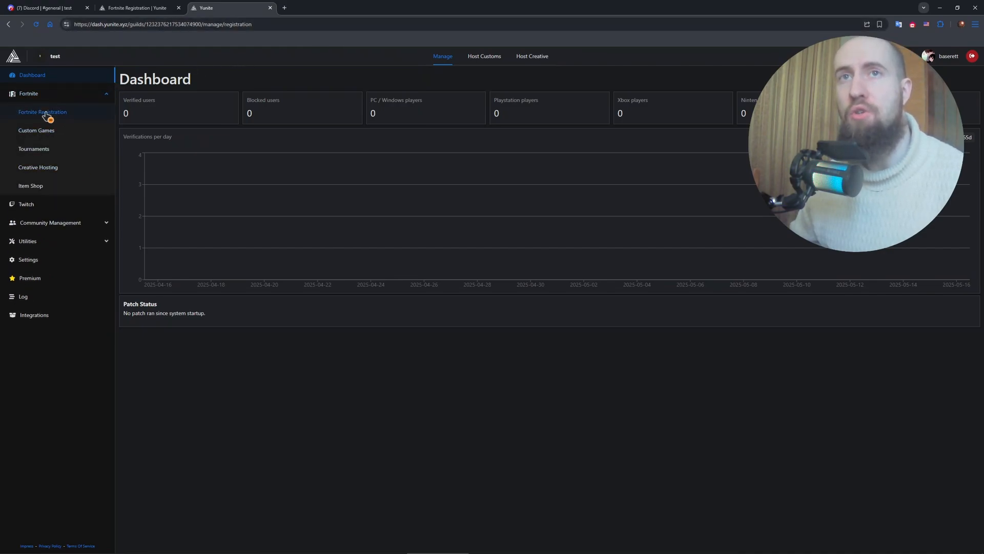
left_click(43, 112)
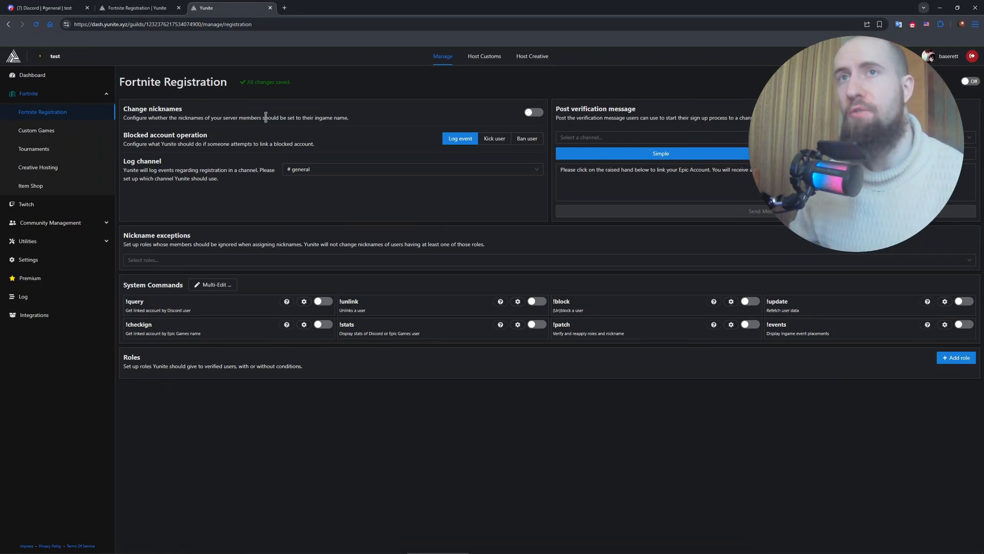
left_click(412, 169)
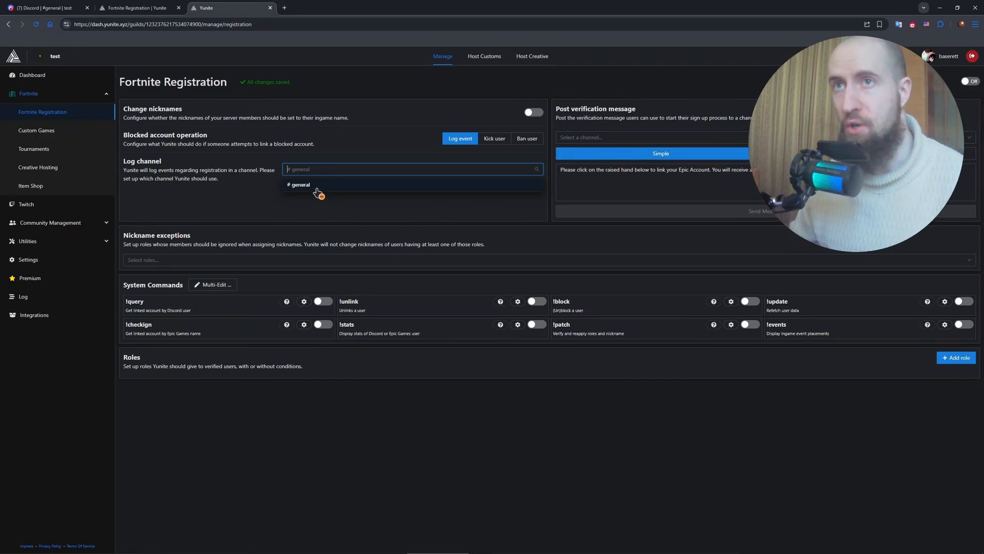
left_click(300, 184)
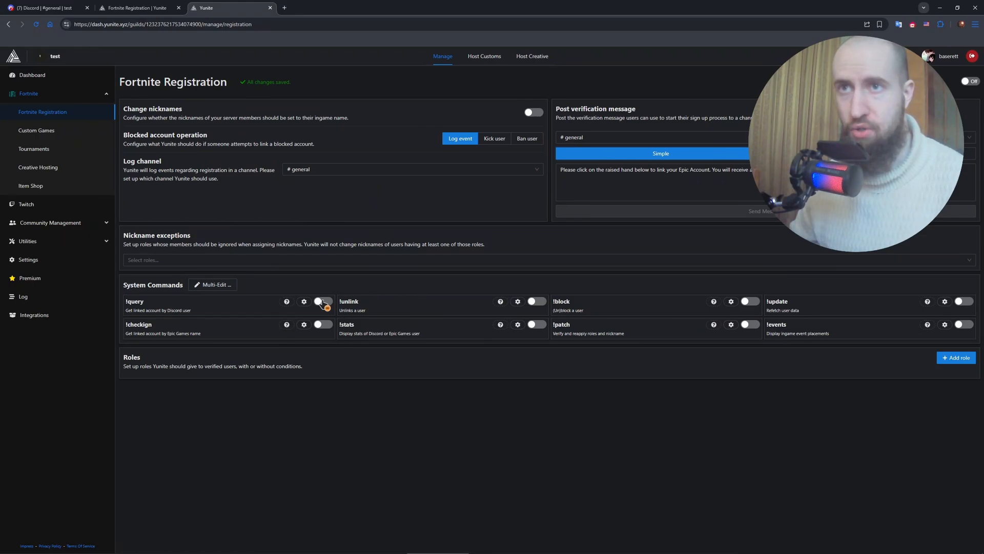
Step: Switch the Fortnite Registration Enabled toggle to On
left_click(322, 302)
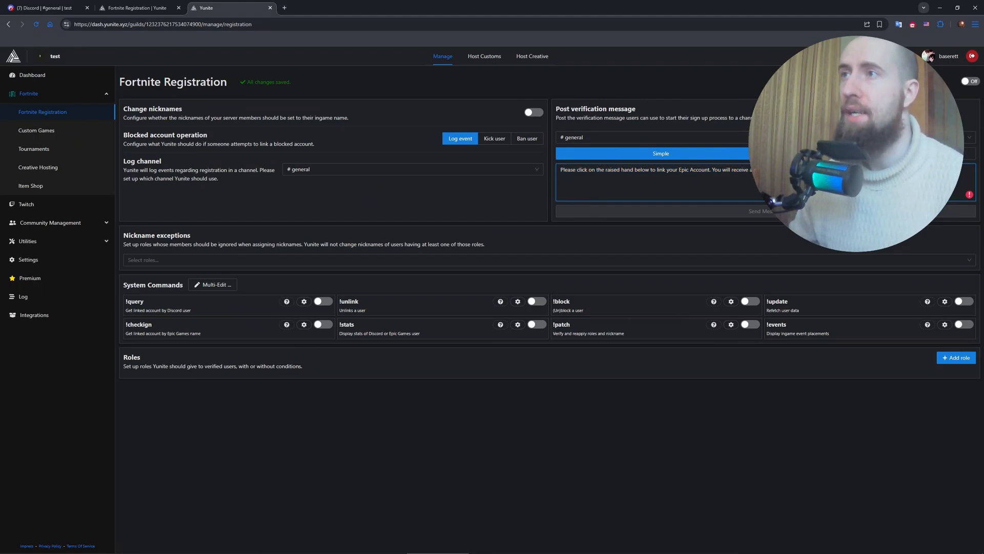
mouse_move(352, 188)
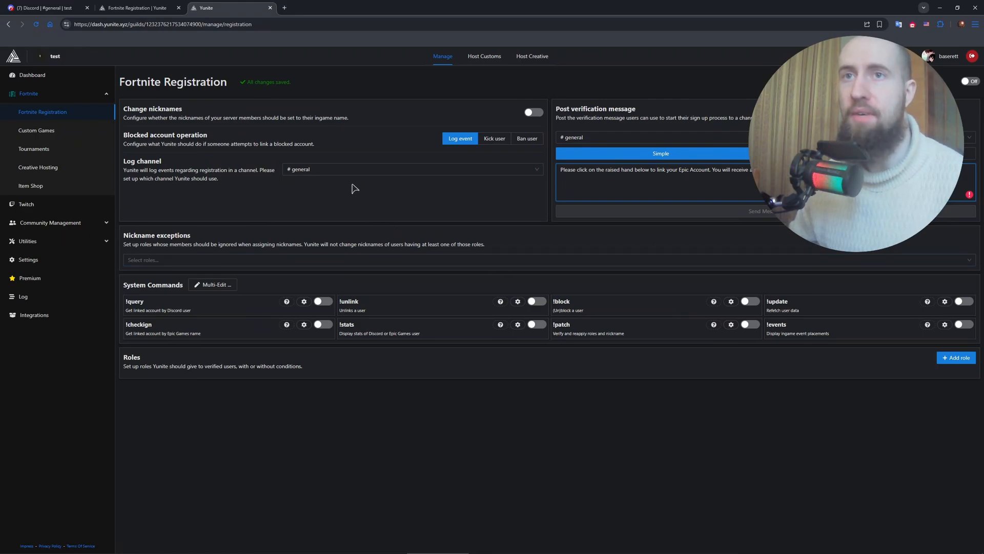
left_click(968, 81)
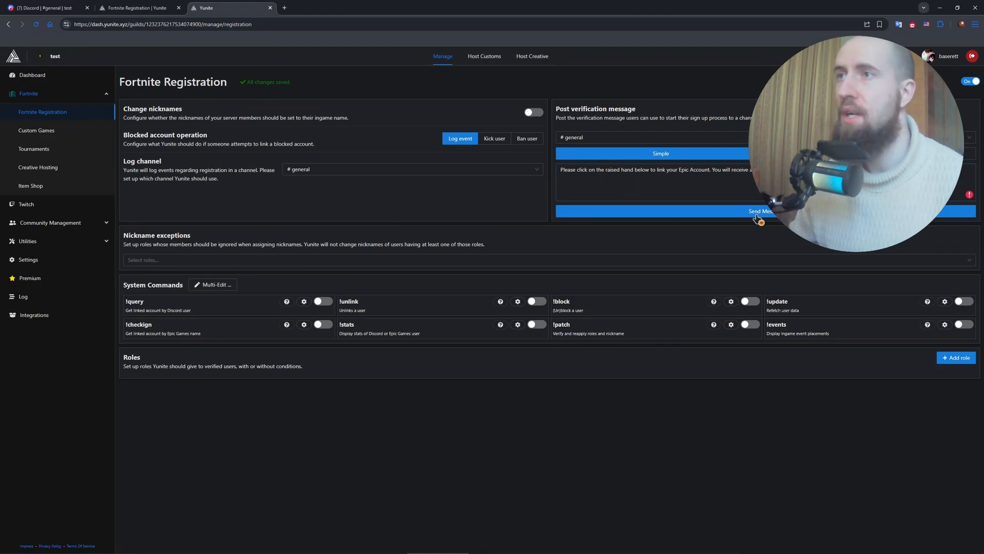
mouse_move(633, 252)
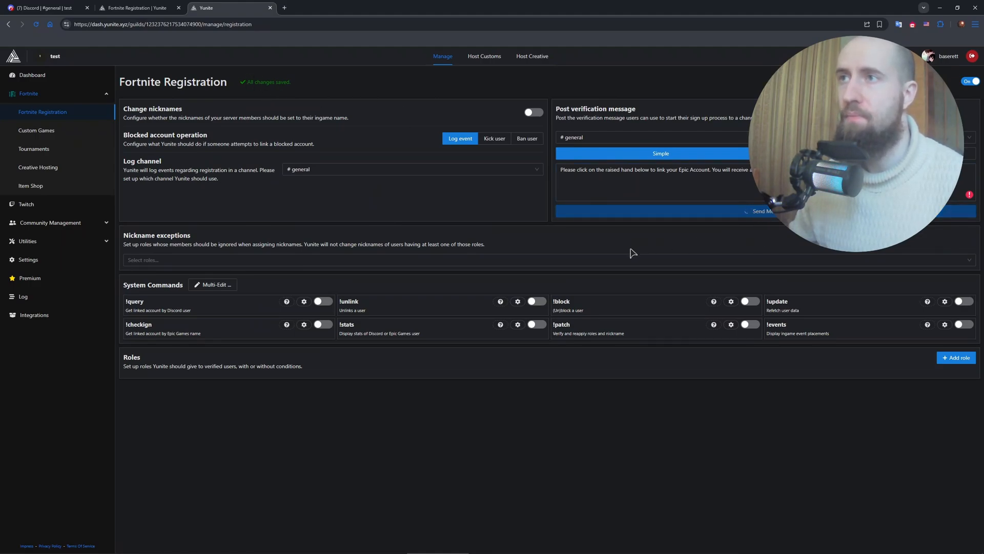
mouse_move(500, 217)
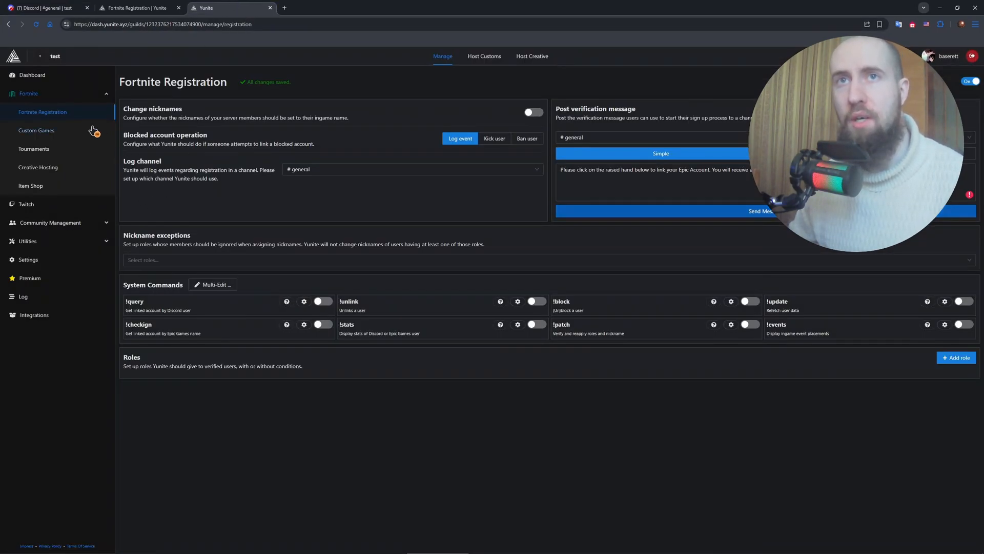
mouse_move(245, 219)
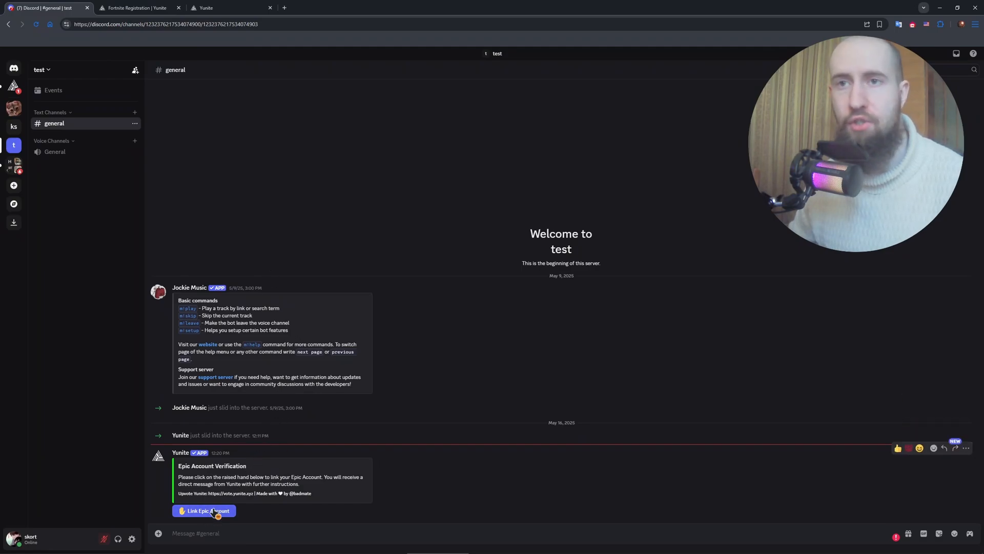
Step: Use Link Epic Account on the #general verification message and view Yunite's DM
left_click(204, 511)
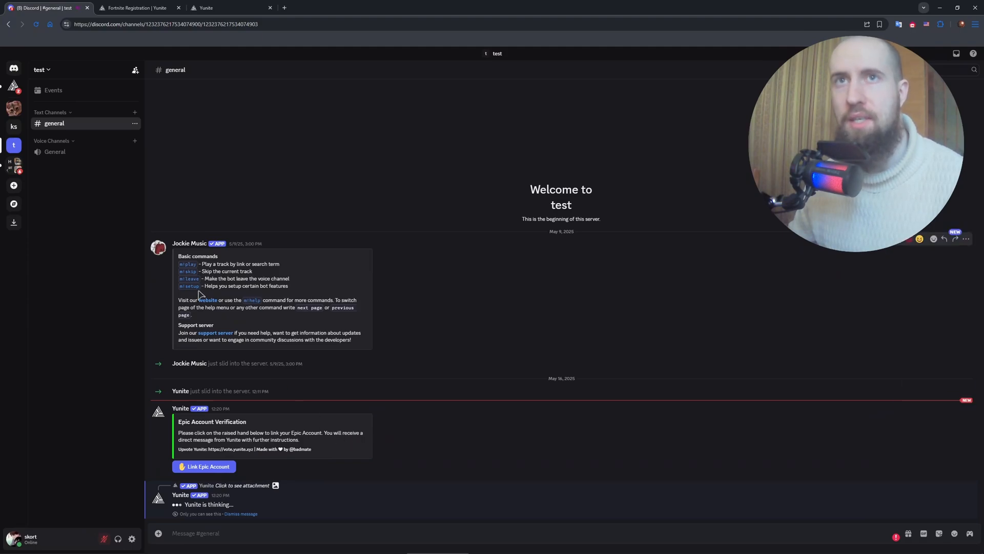
left_click(59, 155)
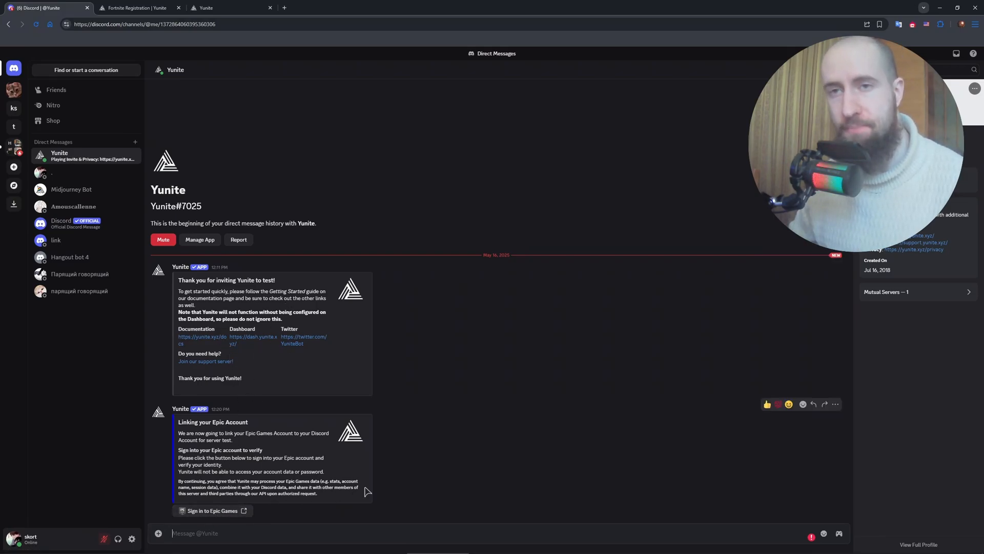
Step: Follow Sign in to Epic Games from the DM and confirm Visit Site
left_click(213, 511)
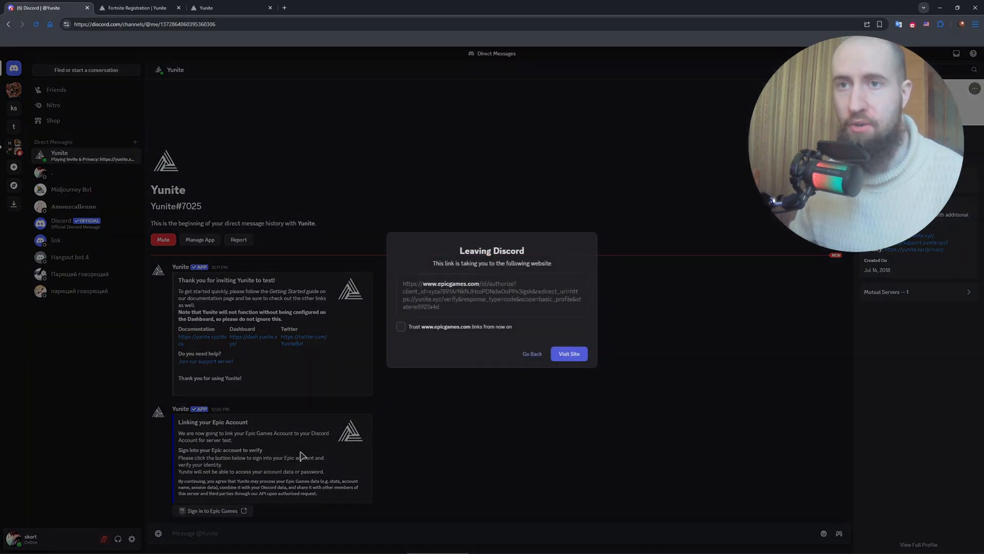
left_click(568, 354)
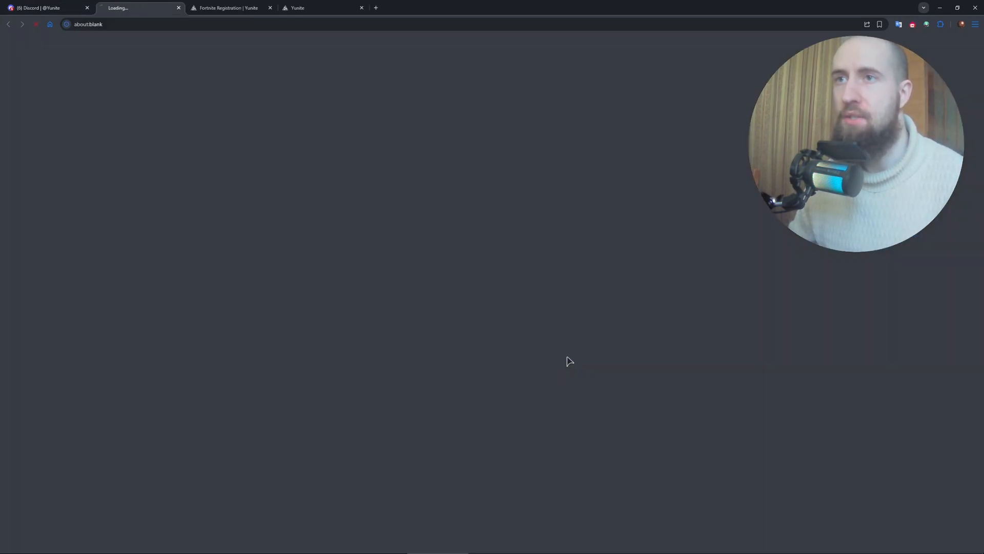